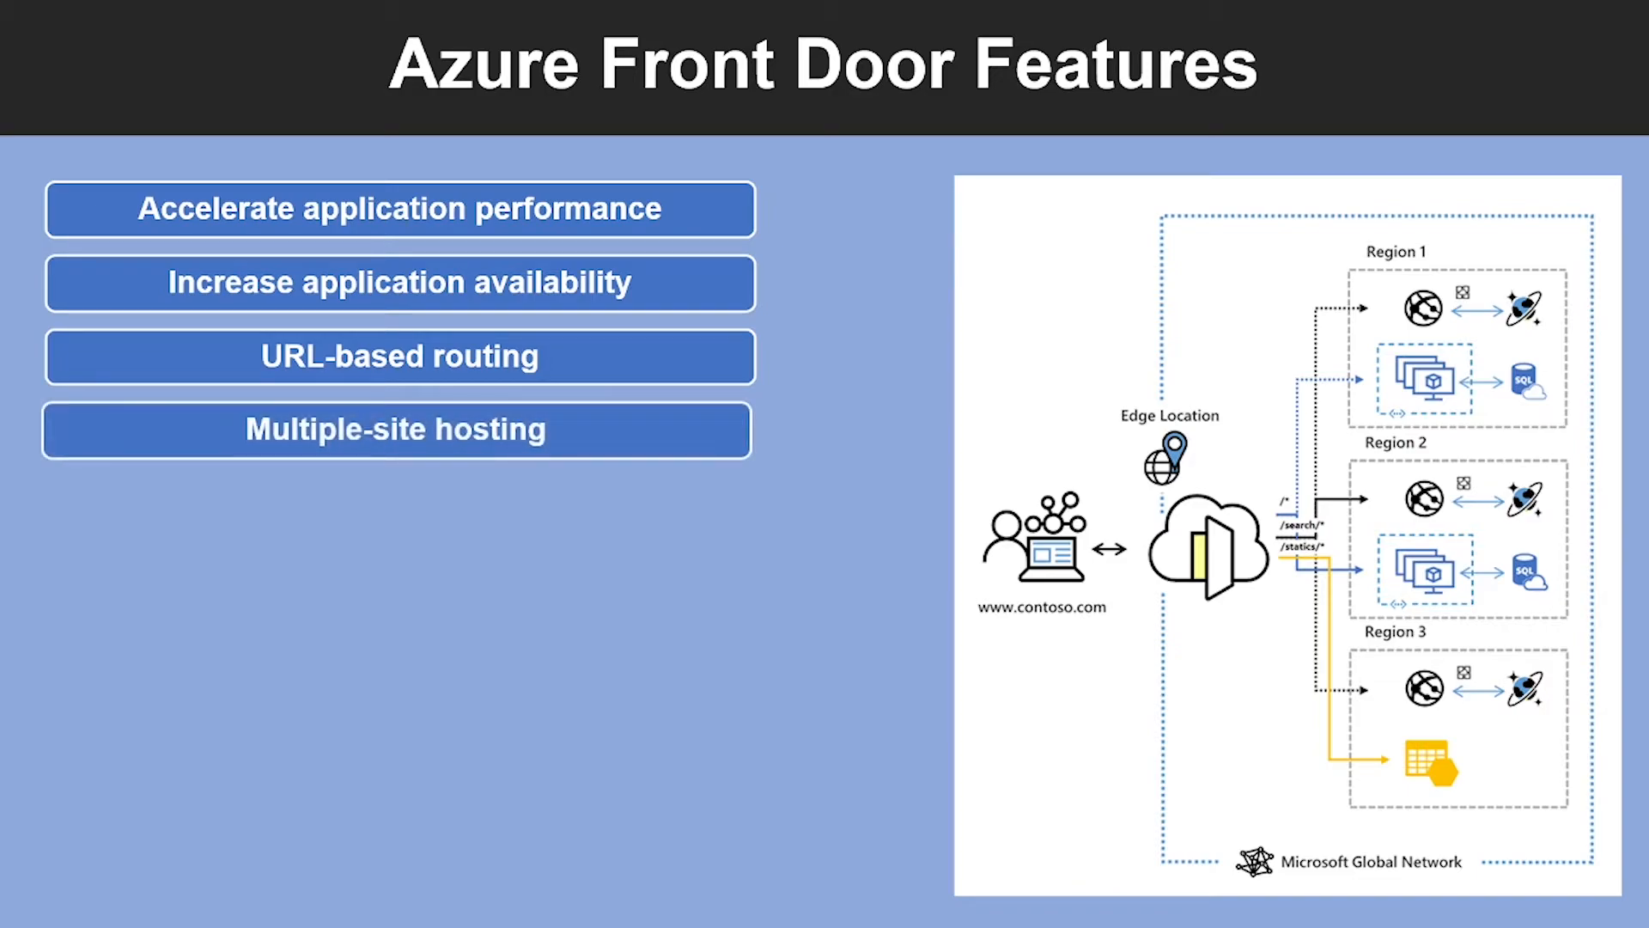
mouse_move(325, 538)
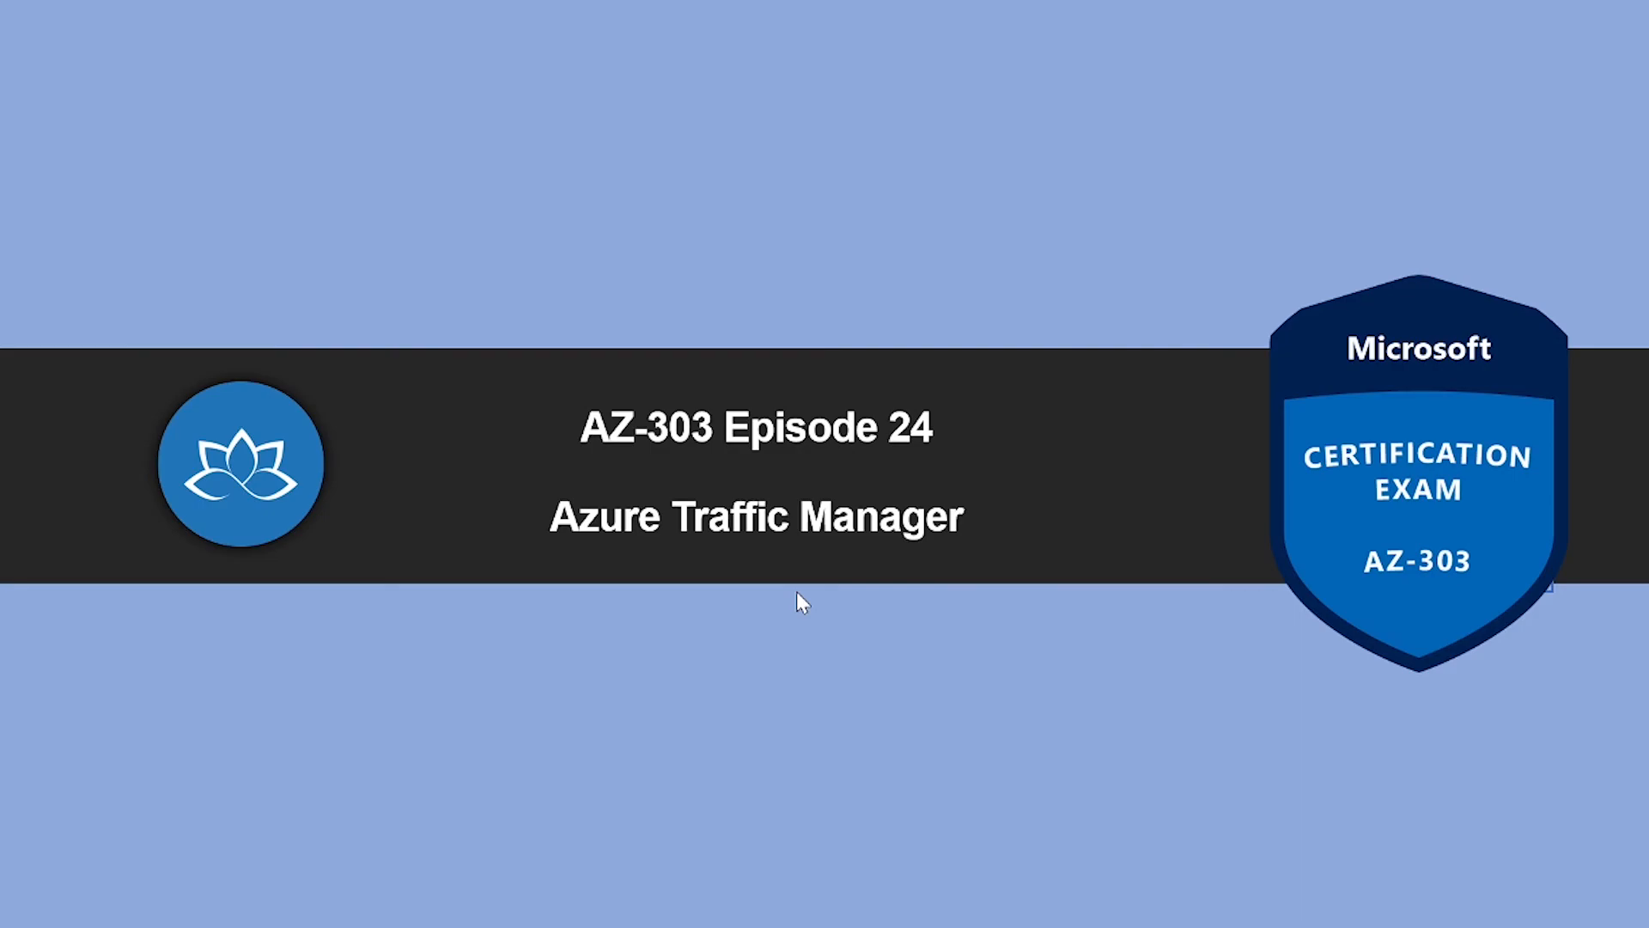
mouse_move(799, 599)
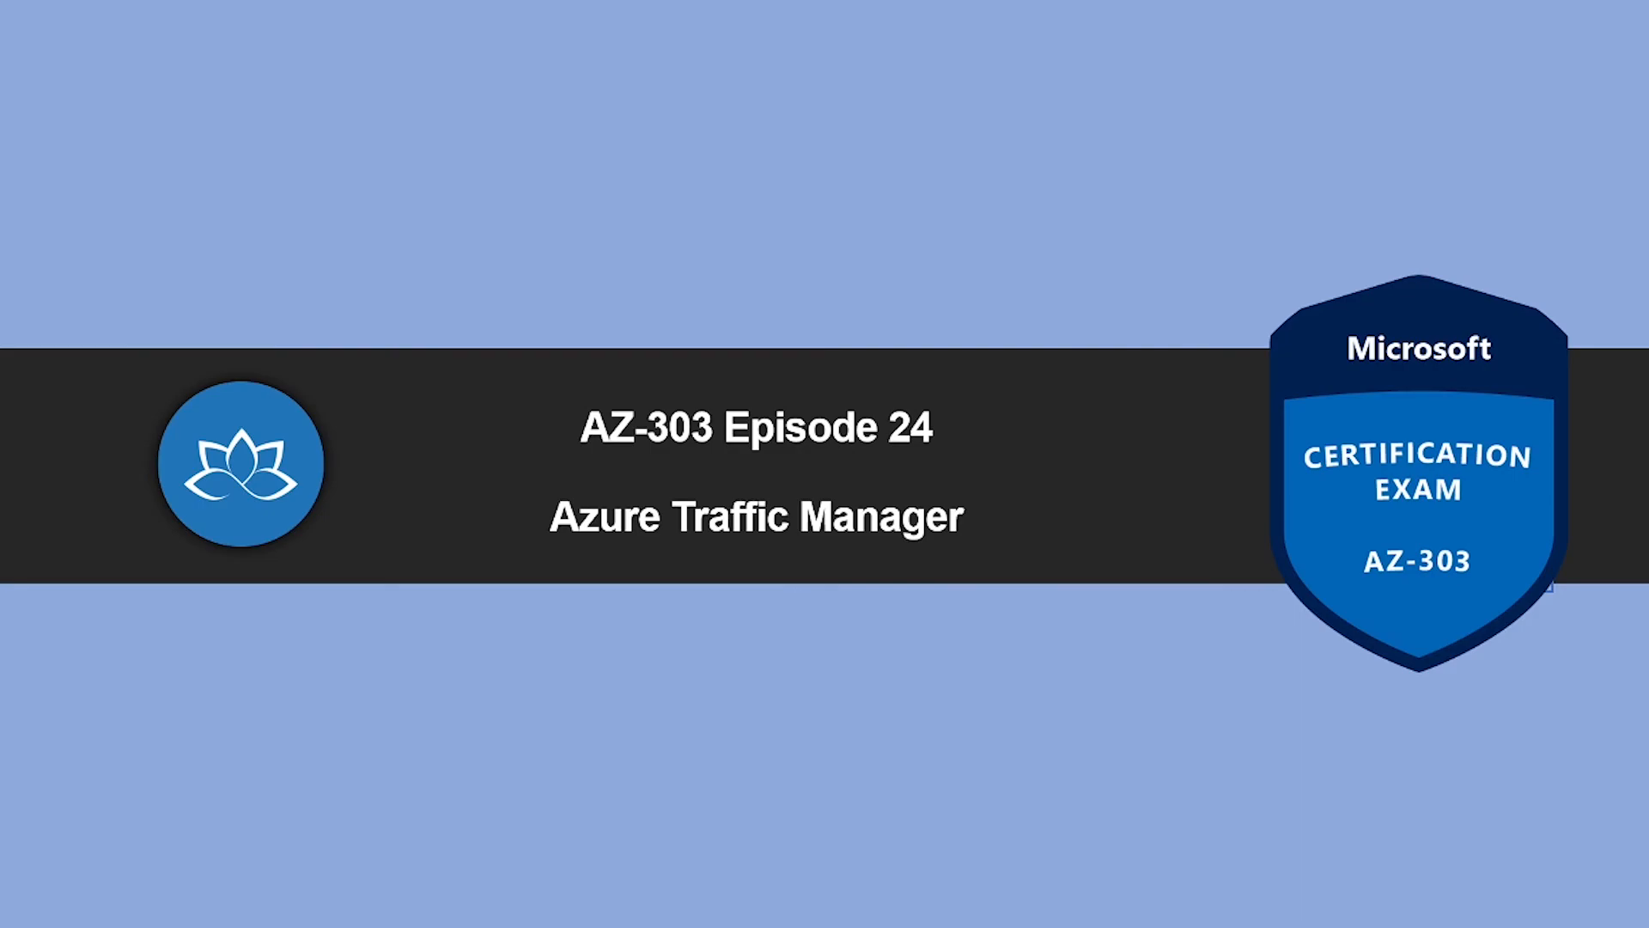